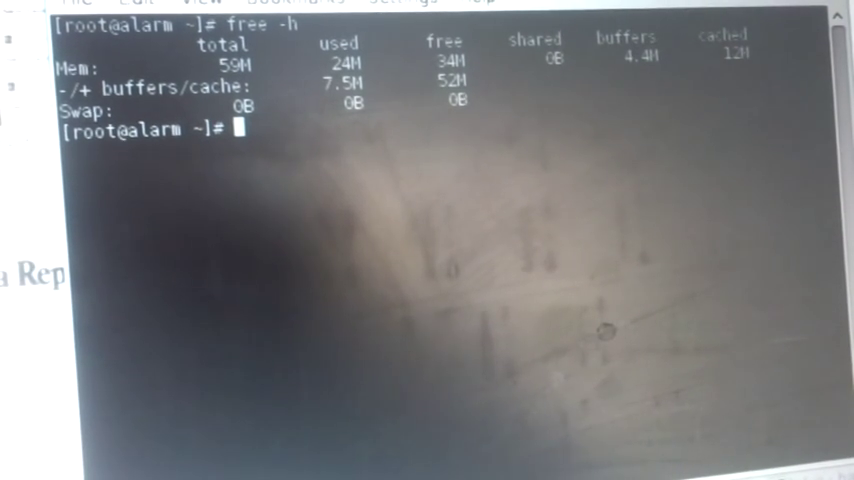
# List the kernel log showing the NETGEAR WG111v2 adapter detected and rtl8187 driver registered
pyautogui.write('ls')
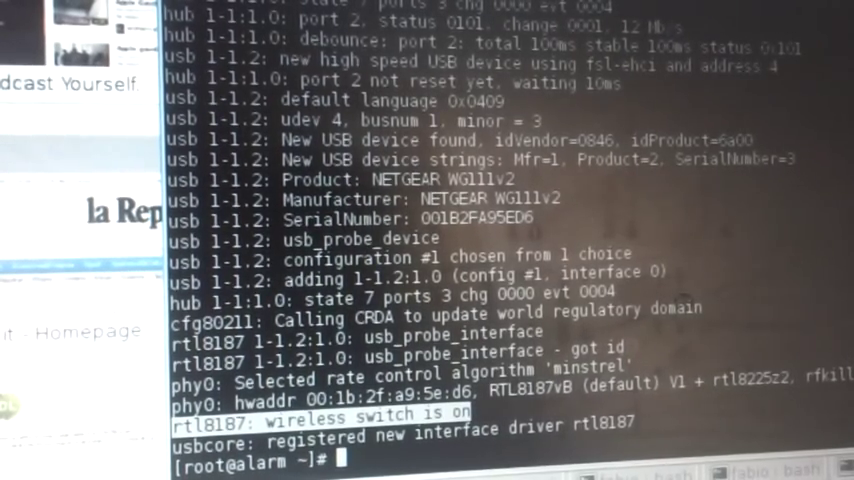
# Run iwconfig and ifconfig to show wlan0 as 802.11bg and usb0 at 192.168.1.6
pyautogui.write('iwconfig')
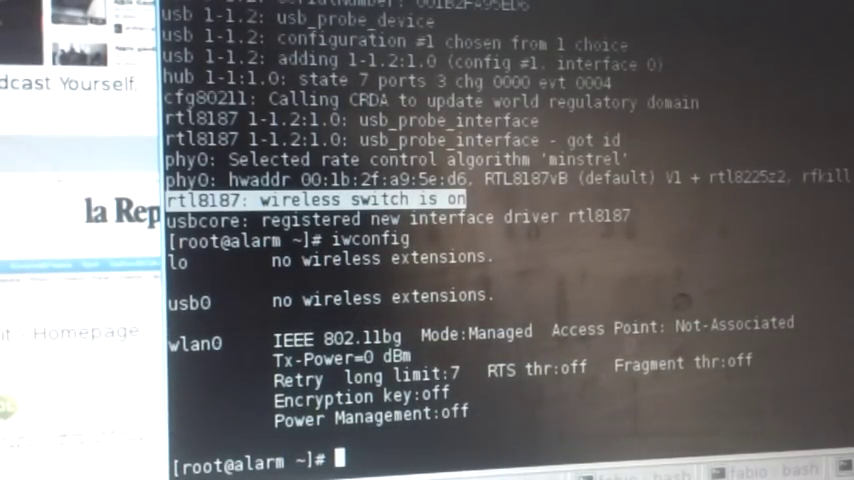
pyautogui.write('ifconfig')
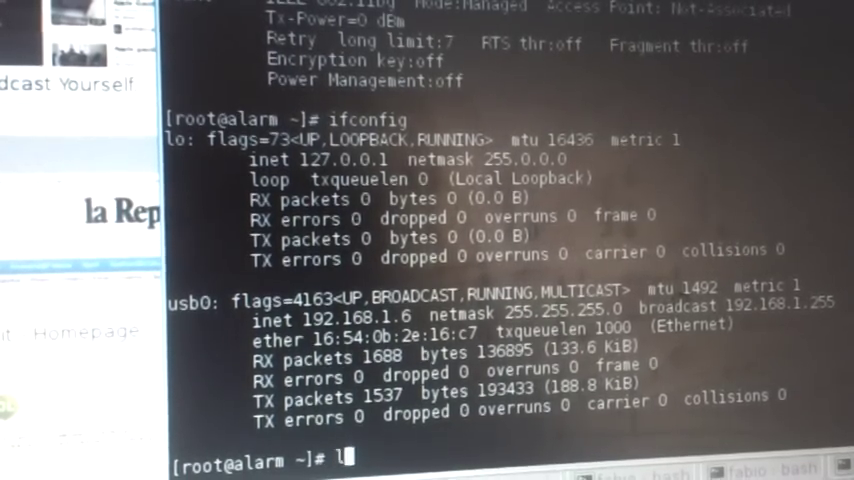
# List the home folder's mp3 files before attempting a wireless scan on wlan0
pyautogui.write('ls')
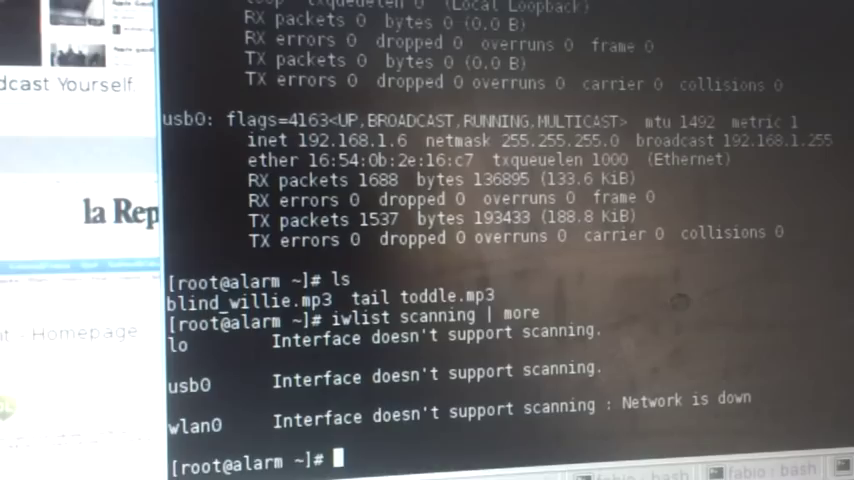
# Bring wlan0 up with ifconfig and scan for networks such as ROSS-ANDRE with WPA2
pyautogui.write('ifconfig wlan')
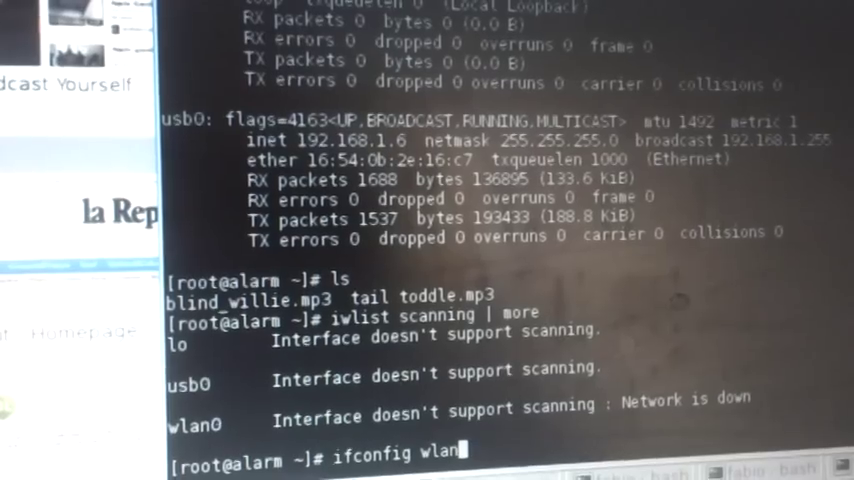
pyautogui.write('0 up')
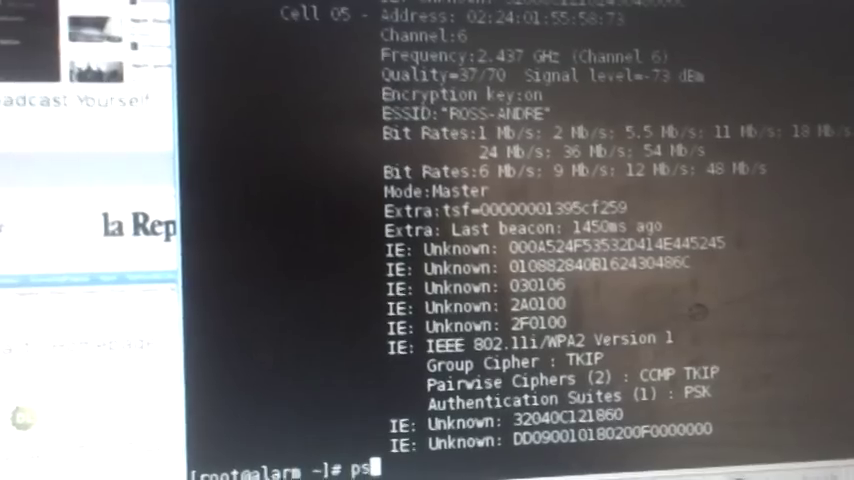
# Check with ps aux that httpd isn't running, then start it via /etc/rc.d/httpd start
pyautogui.write('aux | grep httpd')
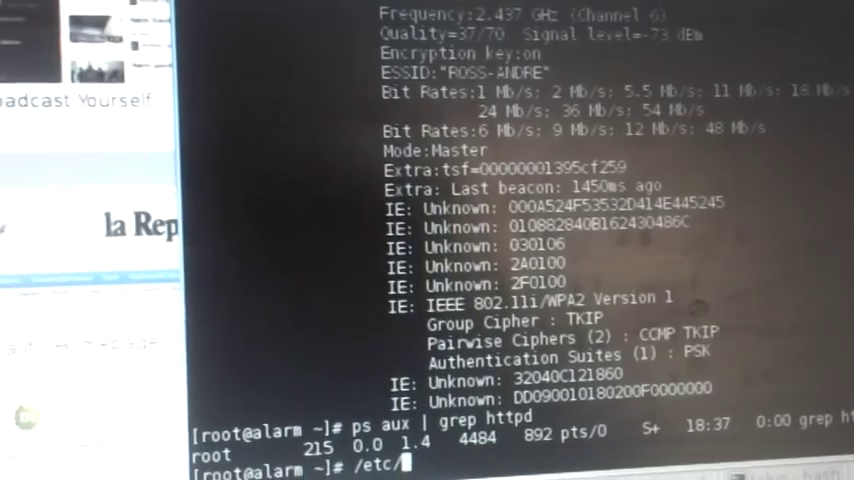
pyautogui.write('rc.d/')
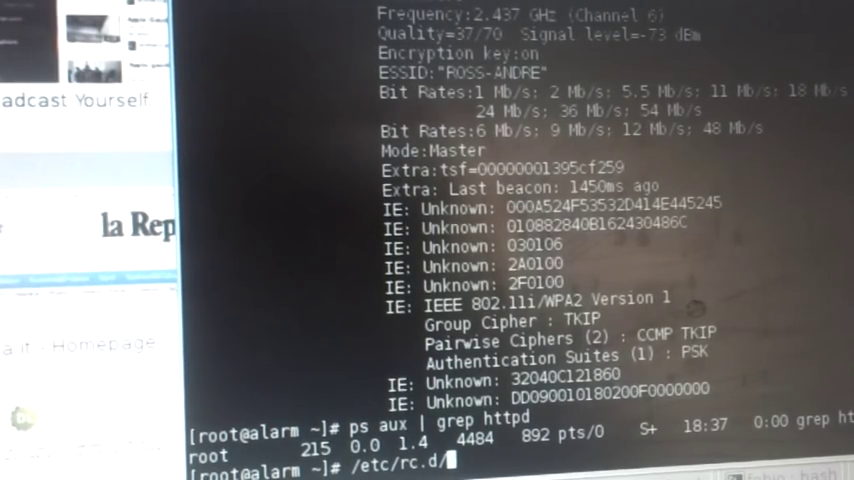
pyautogui.write('httpd')
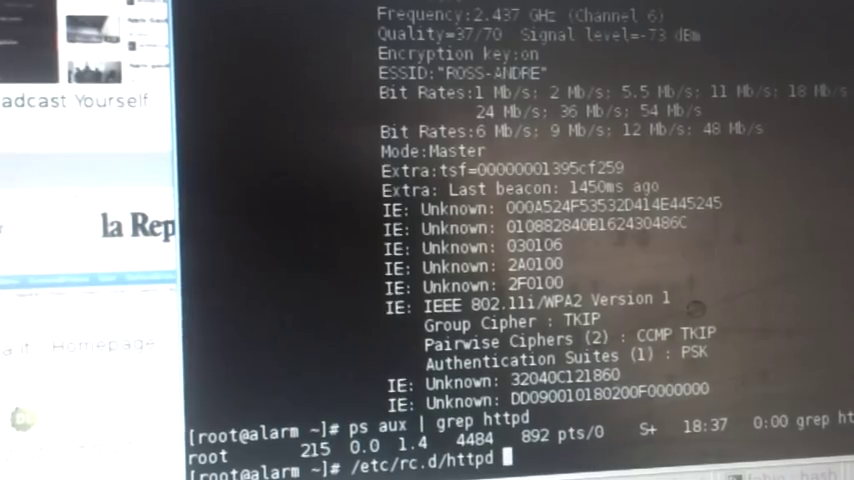
pyautogui.write('start')
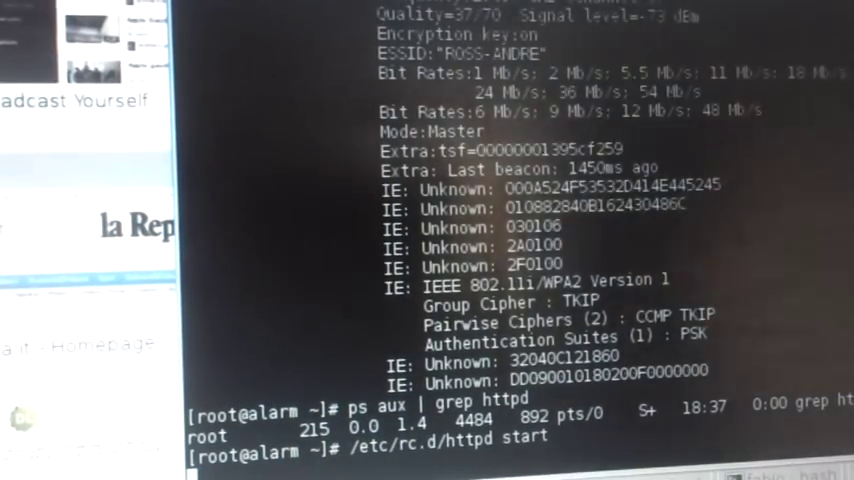
pyautogui.press('Return')
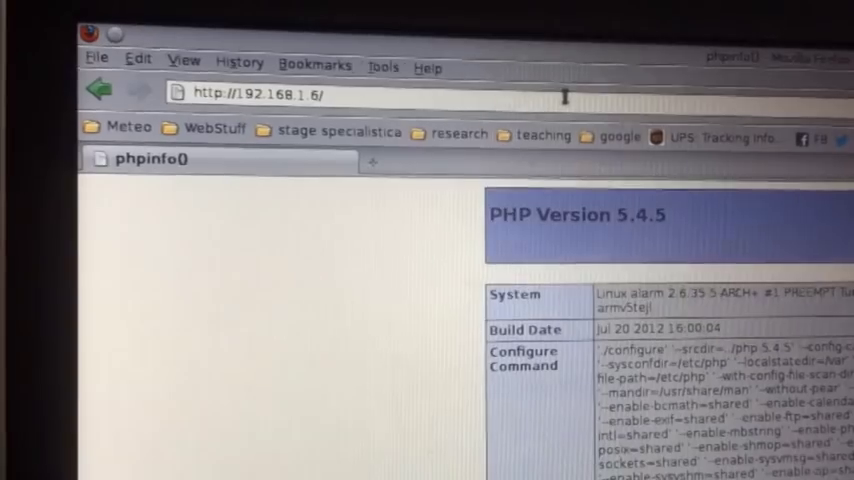
# Scroll through the phpinfo page's Apache and core PHP configuration settings
pyautogui.scroll(-3)
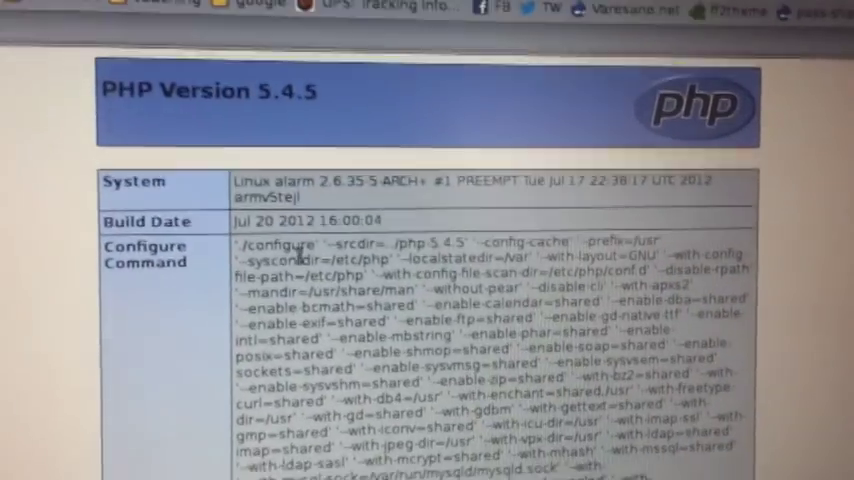
pyautogui.scroll(-3)
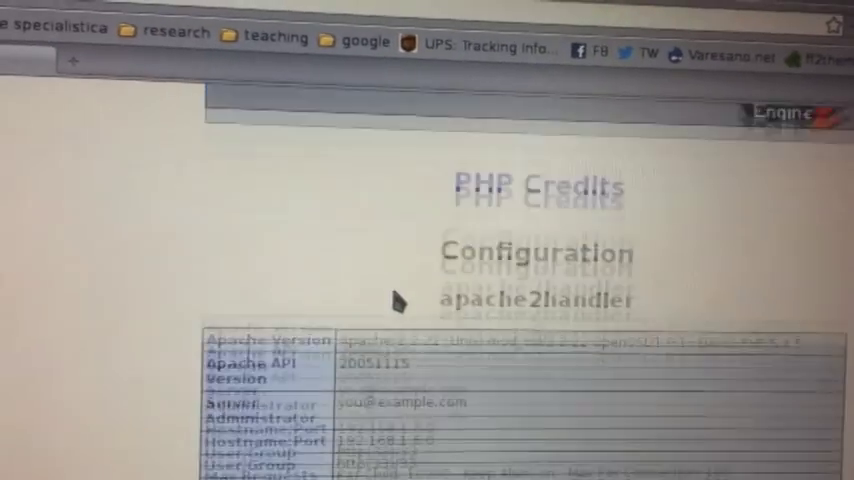
pyautogui.scroll(-3)
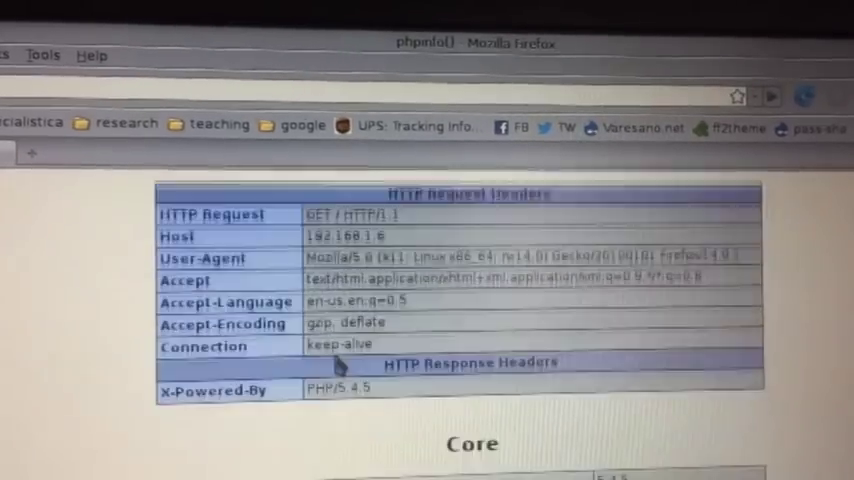
pyautogui.scroll(-3)
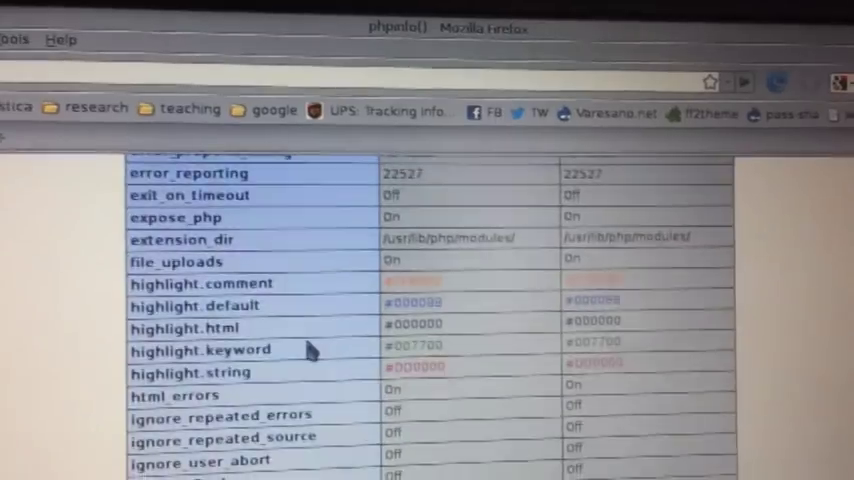
pyautogui.scroll(-3)
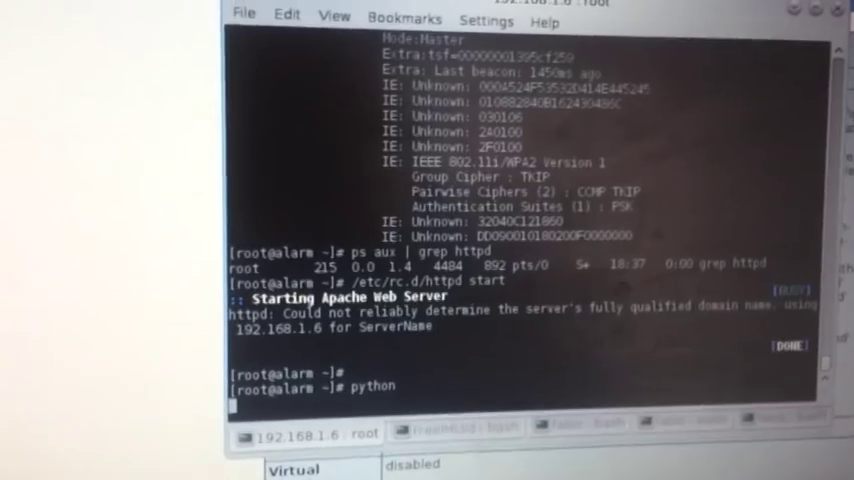
# Launch the Python 3.2.3 interpreter on the board in the SSH session
pyautogui.press('Return')
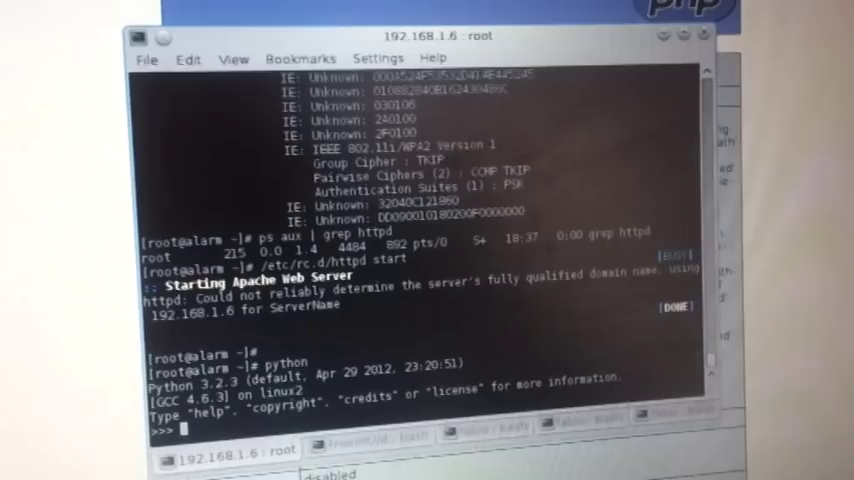
pyautogui.press('ctrl+c')
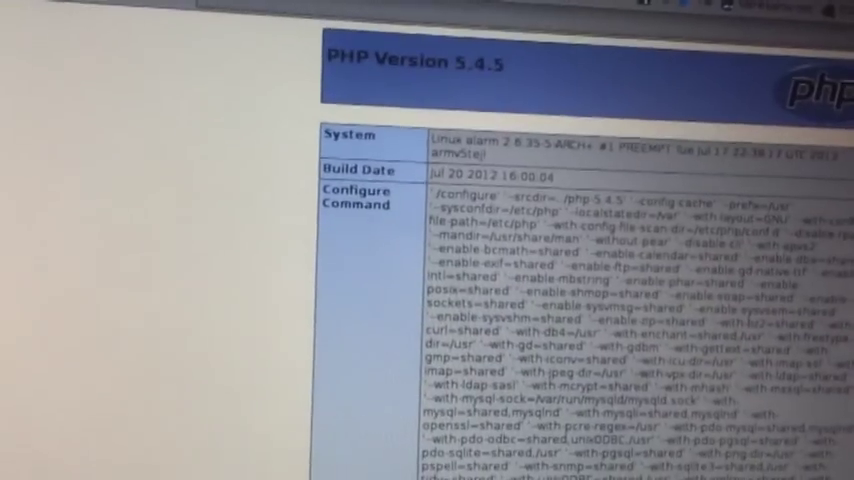
# Go to olimex.com from the 'oli' suggestion and enter its OLinuXino boards section
pyautogui.write('oli')
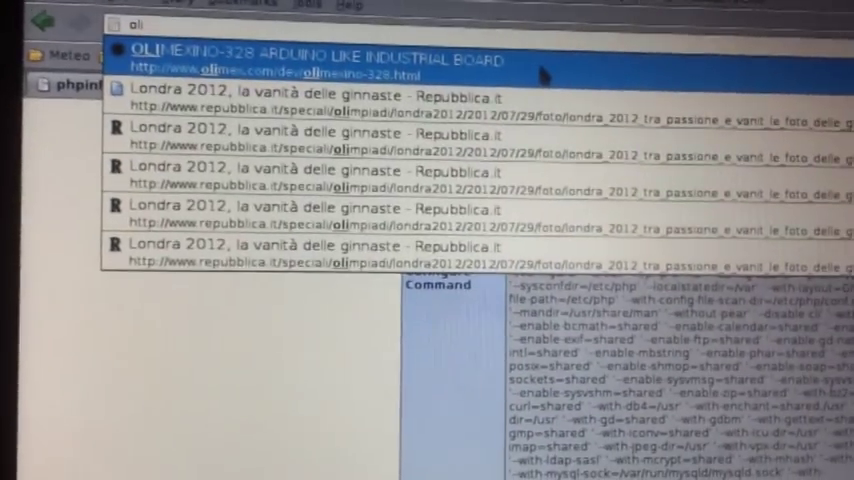
pyautogui.click(310, 56)
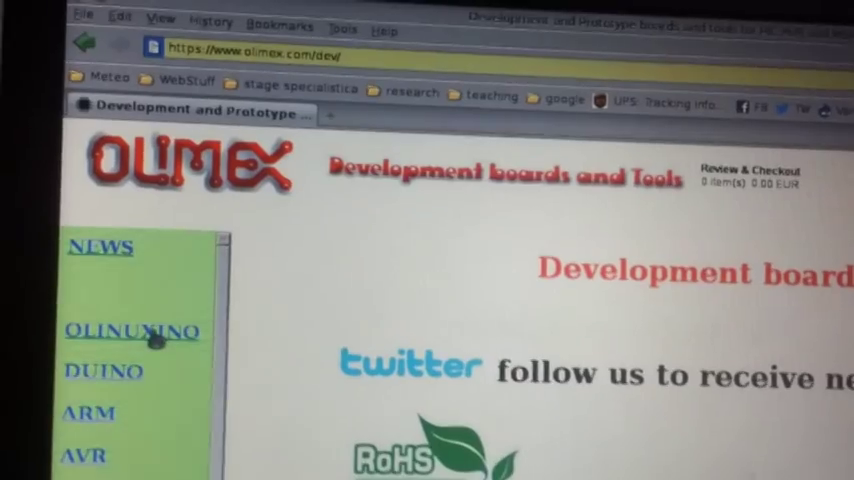
pyautogui.click(132, 332)
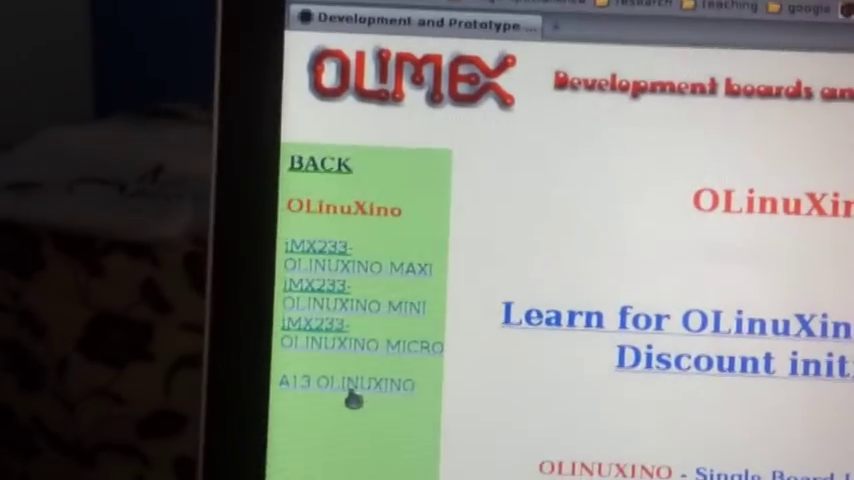
# Show the A13-OLinuXino page and scroll through its Introduction and Features list
pyautogui.click(340, 382)
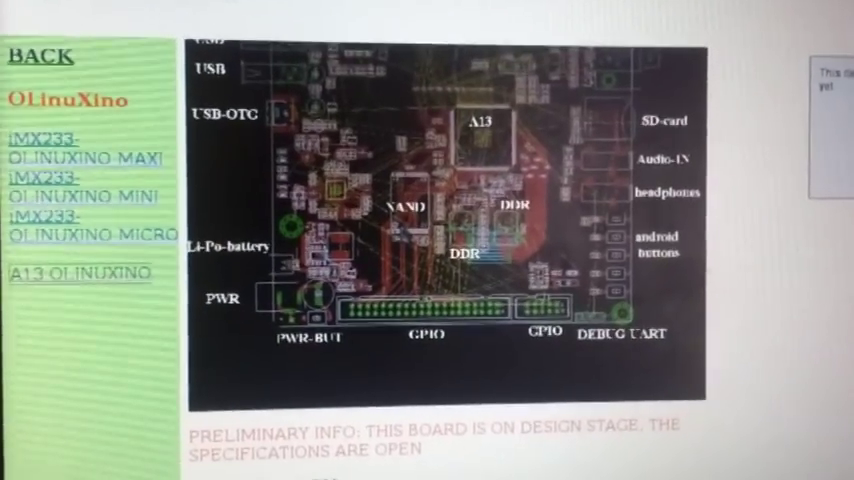
pyautogui.scroll(-3)
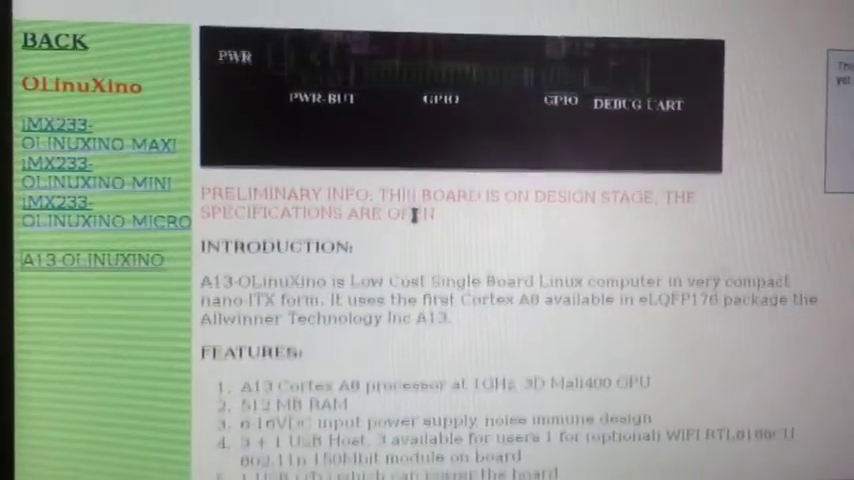
pyautogui.scroll(-3)
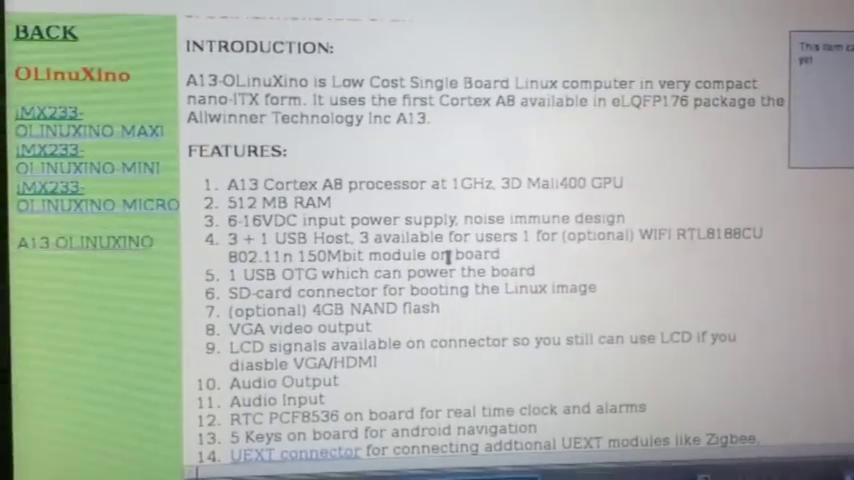
pyautogui.scroll(-3)
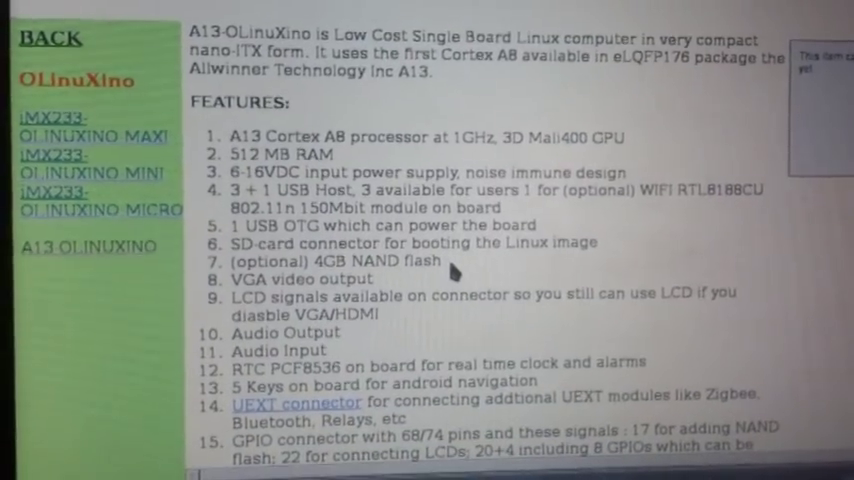
pyautogui.scroll(-3)
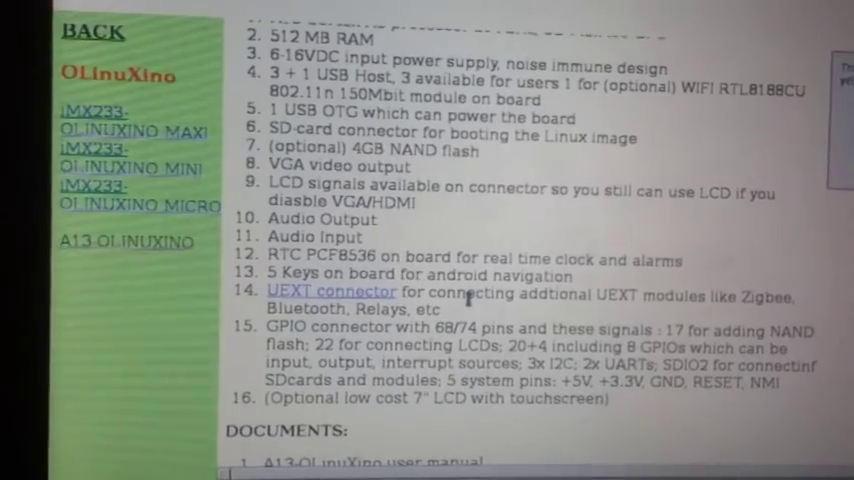
pyautogui.moveTo(256, 224); pyautogui.dragTo(344, 244)
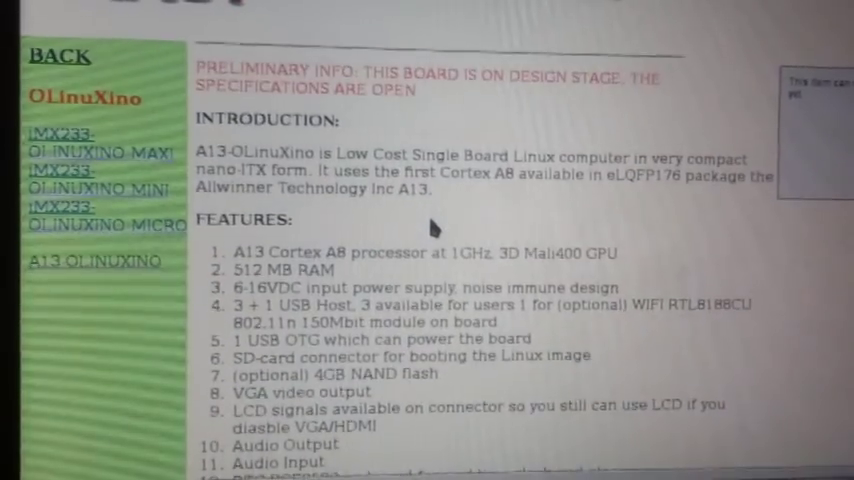
pyautogui.scroll(-3)
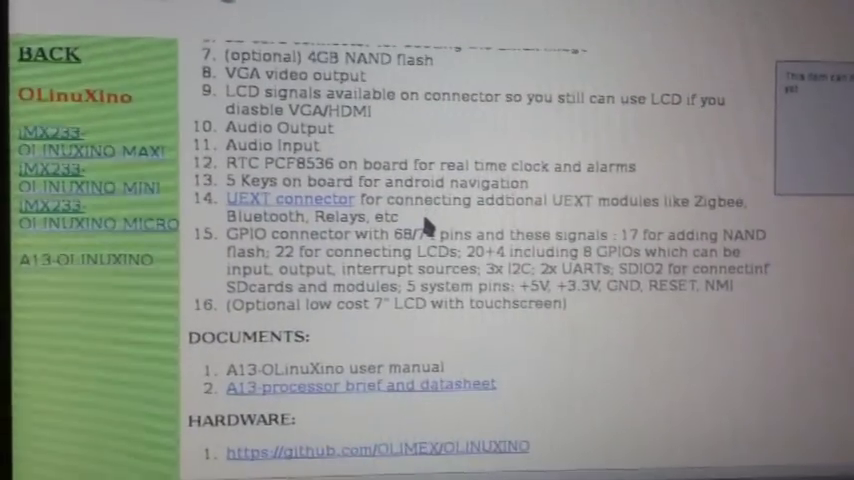
pyautogui.scroll(3)
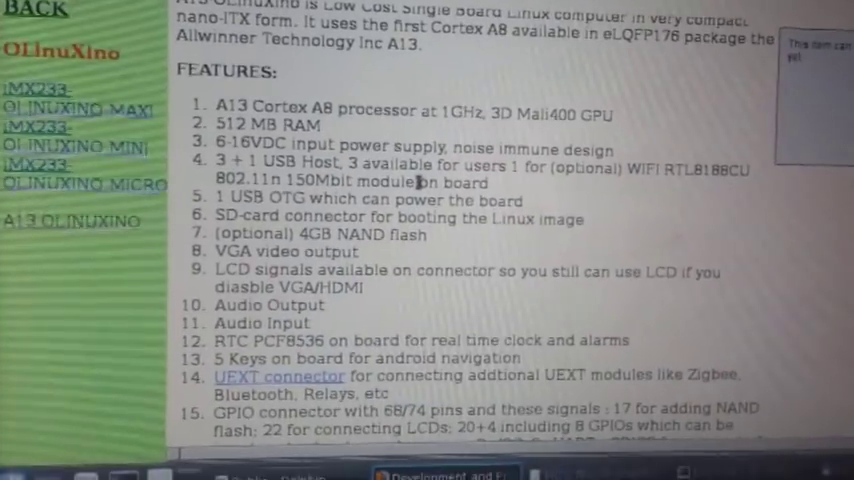